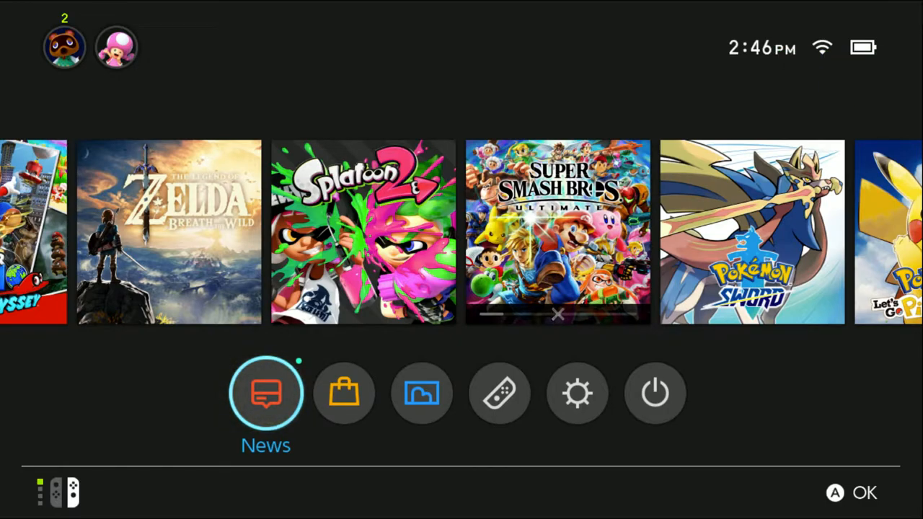
Select the System Settings gear on the HOME Menu to open settings
{"action": "left_click", "coordinate": [577, 392]}
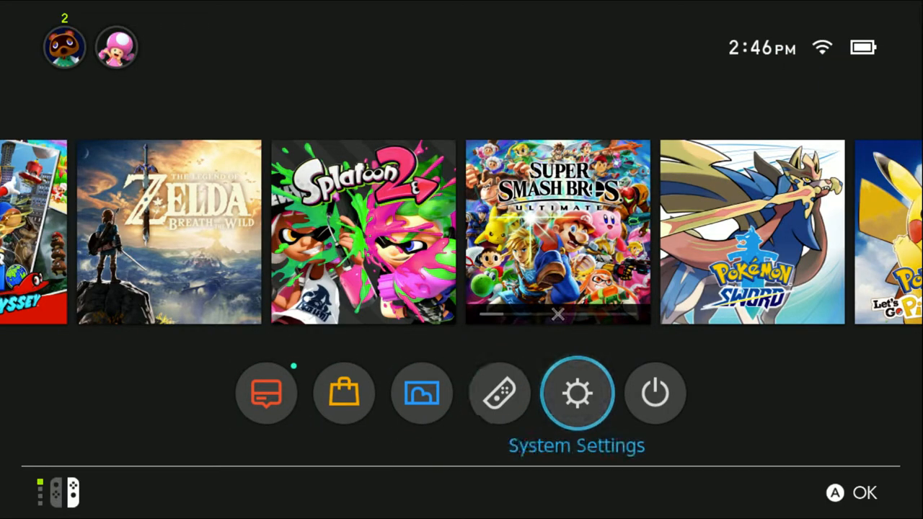
{"action": "left_click", "coordinate": [577, 392]}
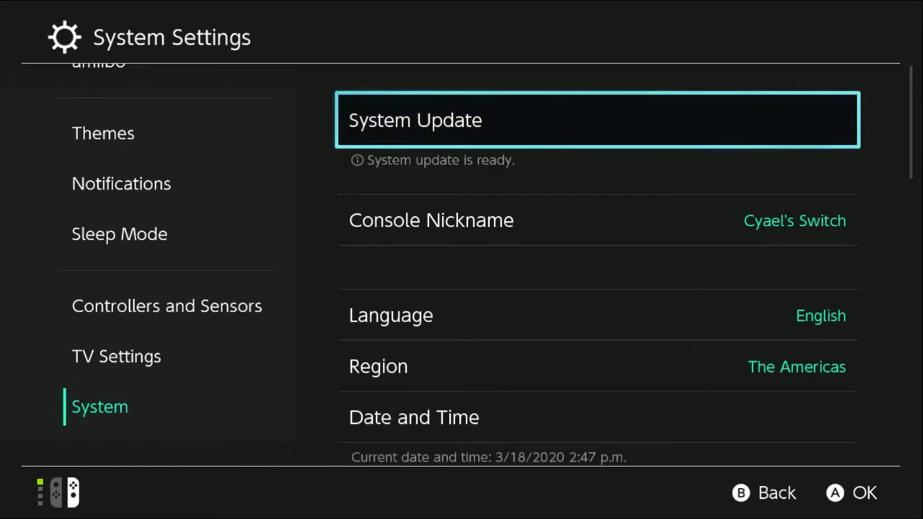
Scroll down the System page and open Date and Time
{"action": "scroll", "scroll_direction": "down", "scroll_amount": 3}
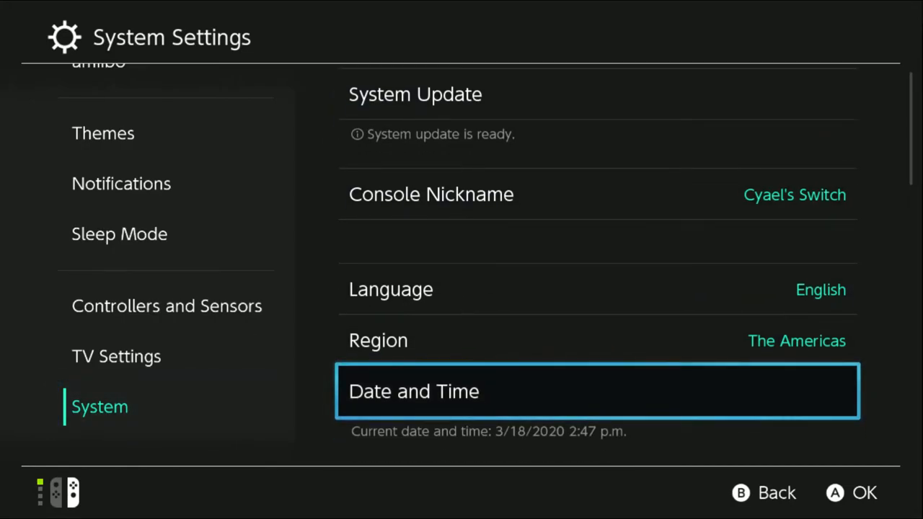
{"action": "left_click", "coordinate": [597, 391]}
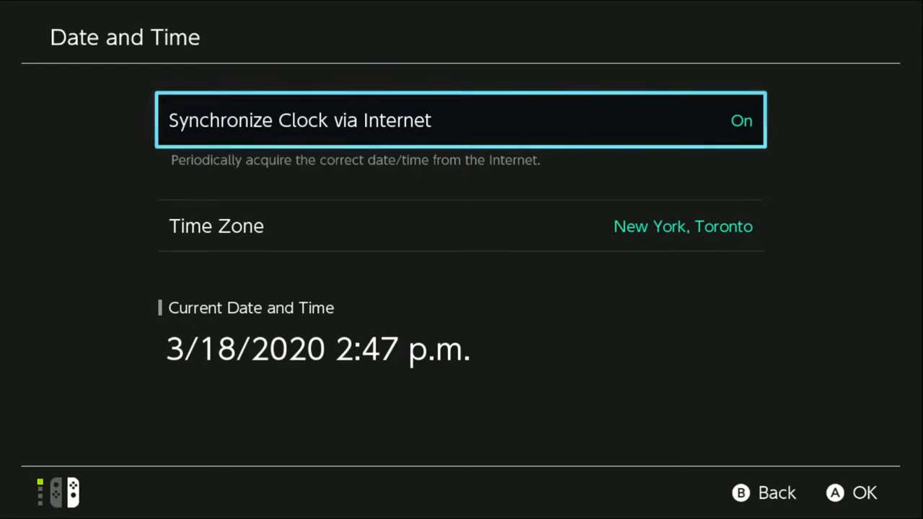
Switch Synchronize Clock via Internet off and open the manual date editor (03/18/2020 02:47 PM)
{"action": "left_click", "coordinate": [460, 120]}
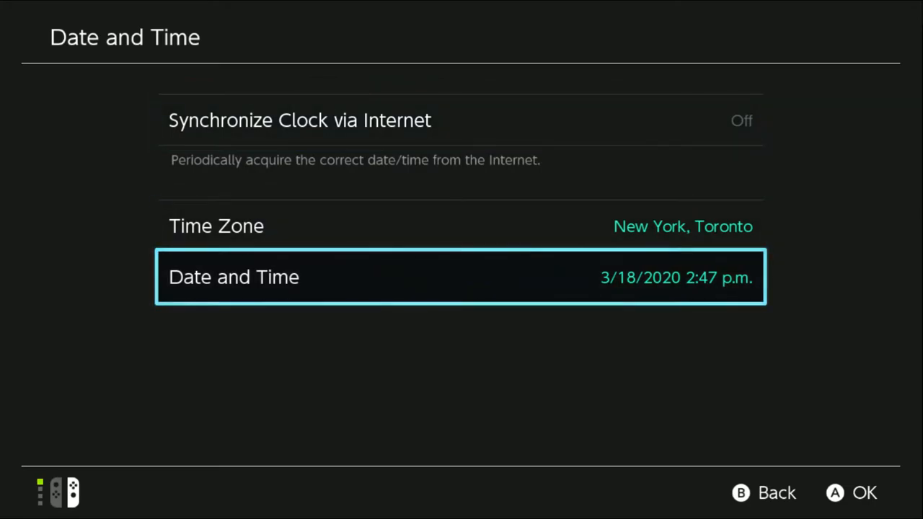
{"action": "left_click", "coordinate": [460, 277]}
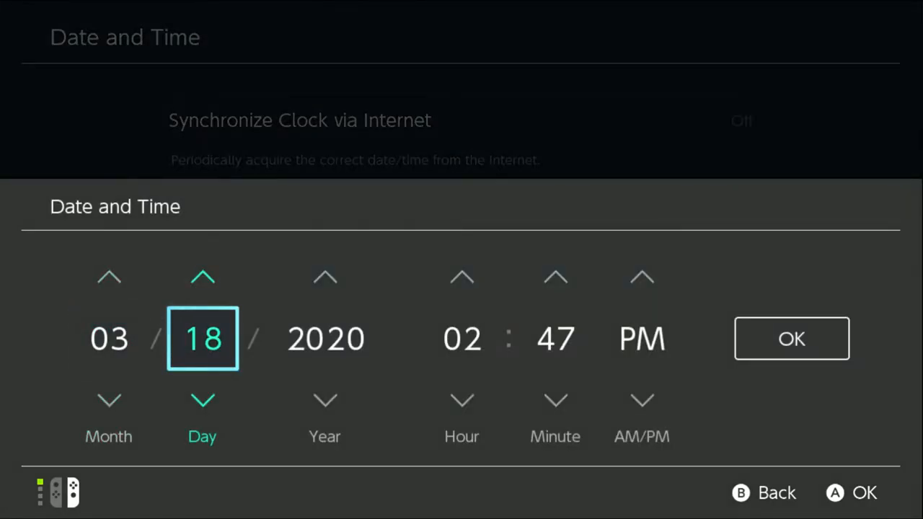
Dismiss the date picker, keeping 3/18/2020 2:47 PM unchanged
{"action": "left_click", "coordinate": [203, 278]}
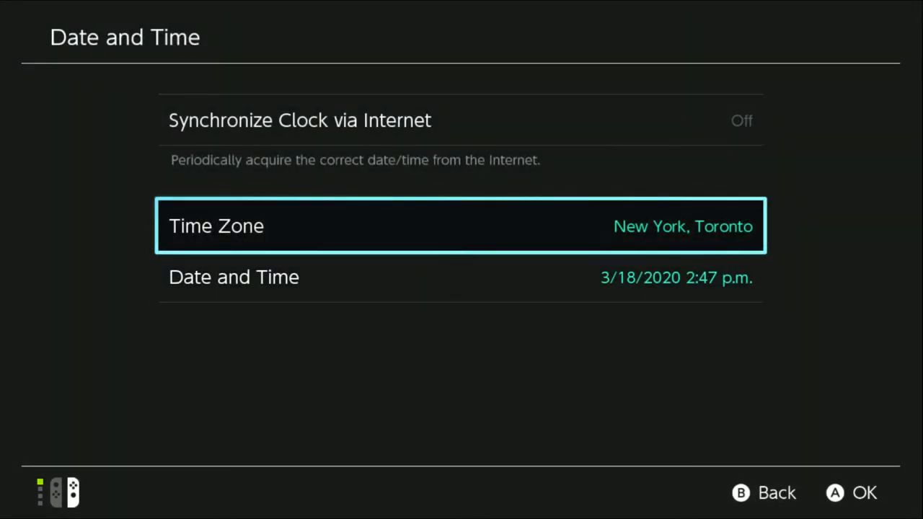
Back out of Date and Time with clock sync off, returning to the HOME Menu
{"action": "key", "text": "up"}
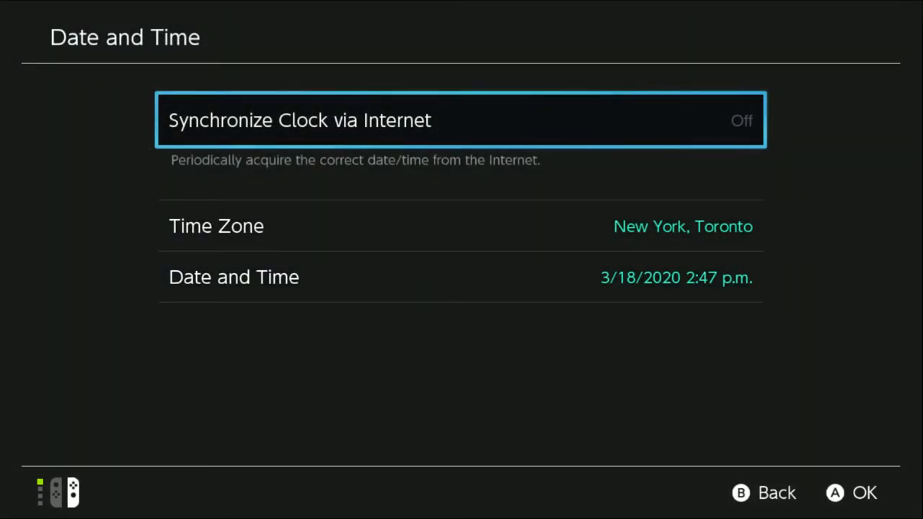
{"action": "left_click", "coordinate": [461, 120]}
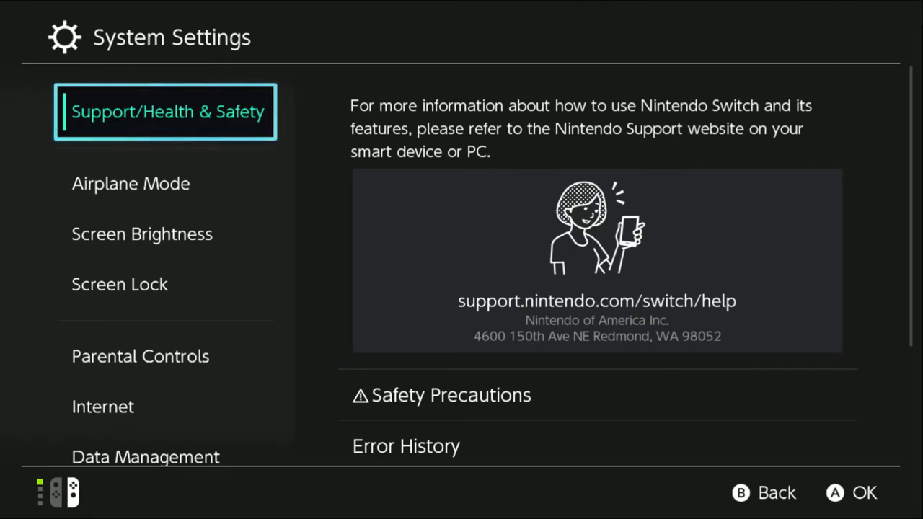
{"action": "key", "text": "B"}
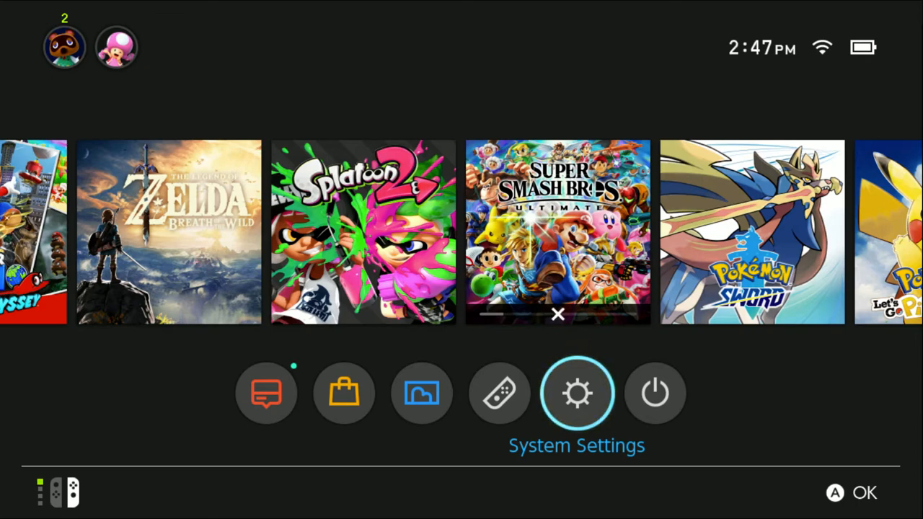